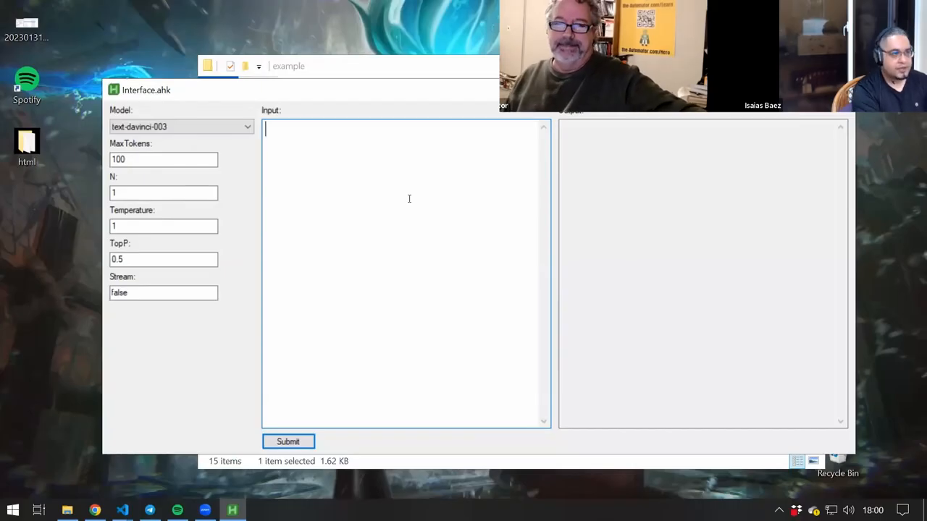
Submit the prompt 'give me 5 words' and receive 'love, joy, peace, hope, courage'.
{"action": "type", "text": "give m"}
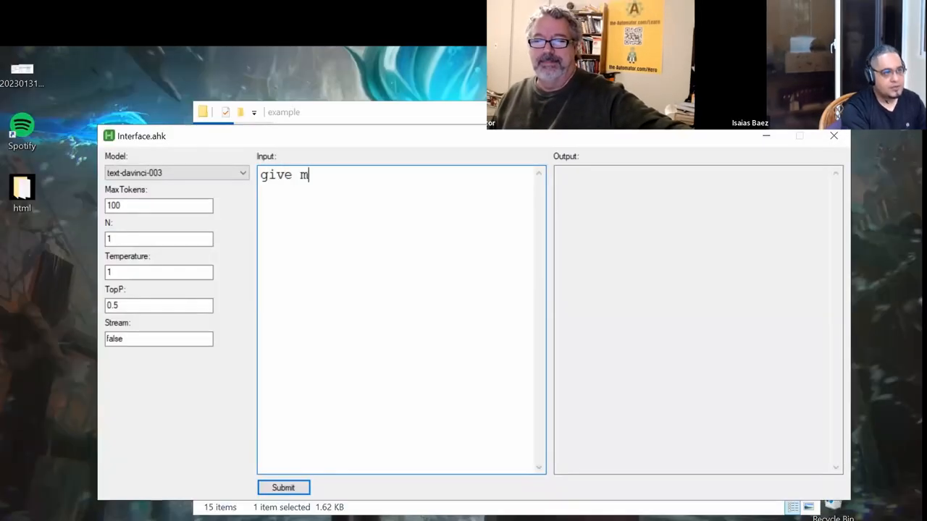
{"action": "type", "text": "e 5"}
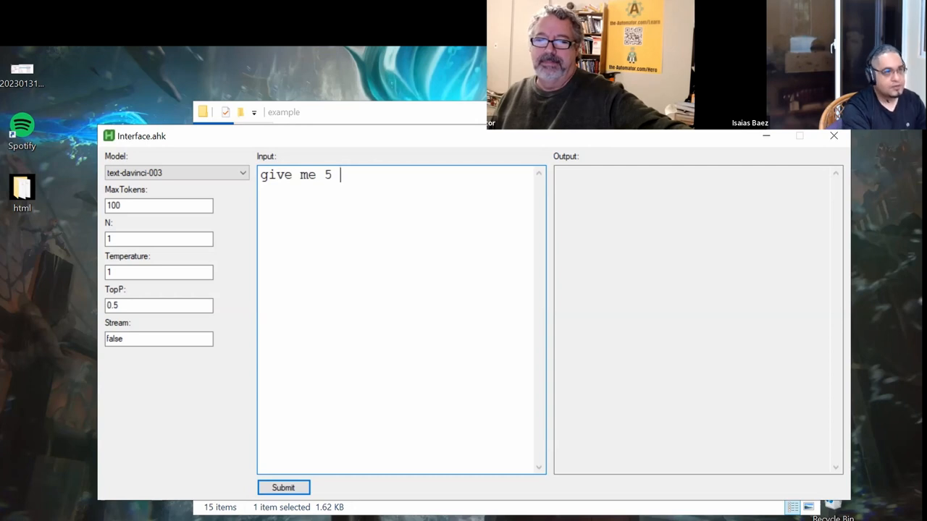
{"action": "type", "text": "words"}
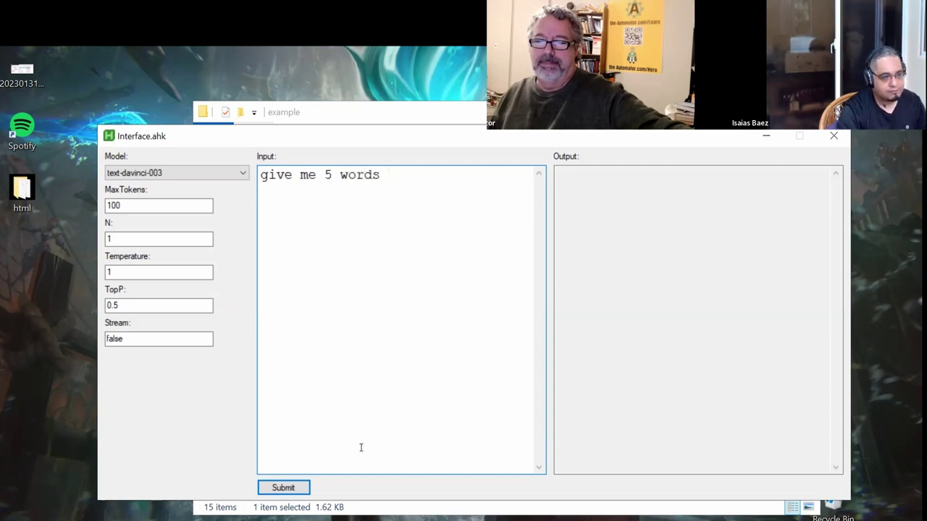
{"action": "left_click", "coordinate": [284, 486]}
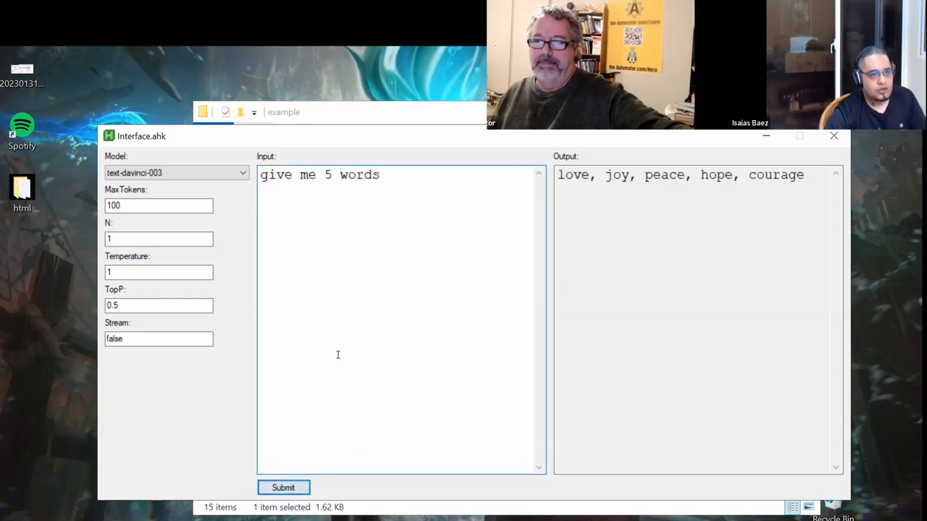
{"action": "left_click_drag", "start_coordinate": [610, 174], "coordinate": [717, 174]}
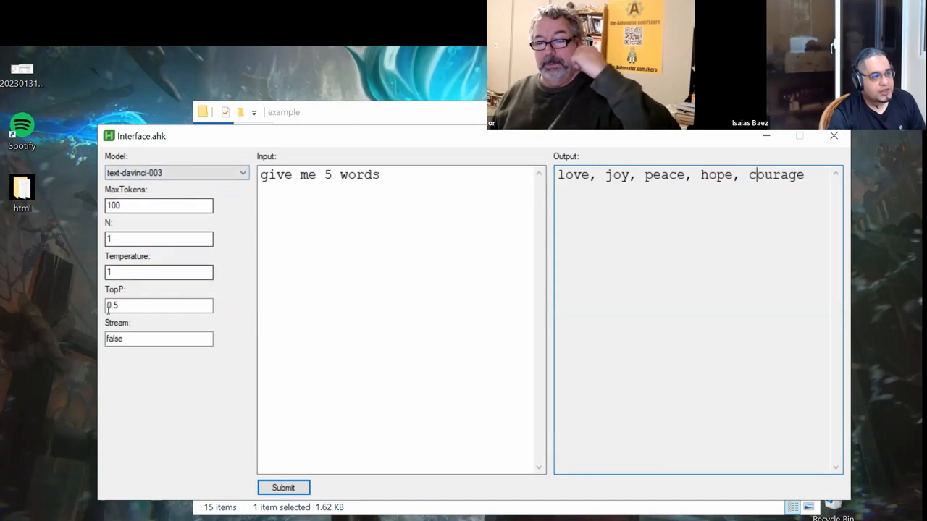
{"action": "mouse_move", "coordinate": [142, 326]}
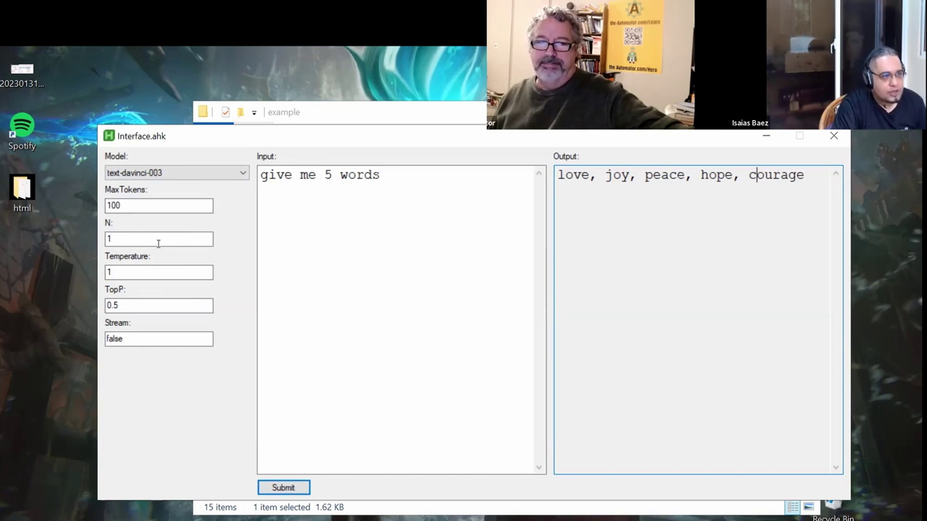
{"action": "mouse_move", "coordinate": [150, 228]}
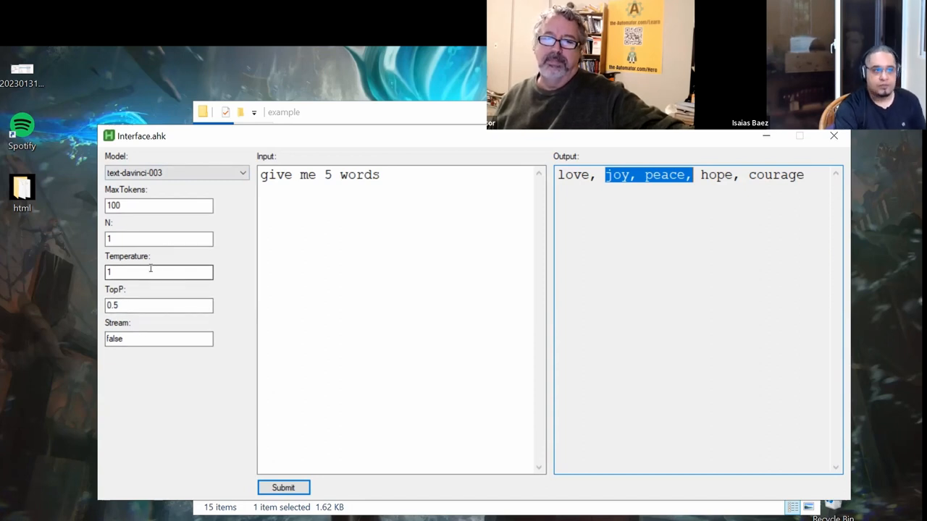
{"action": "mouse_move", "coordinate": [136, 272]}
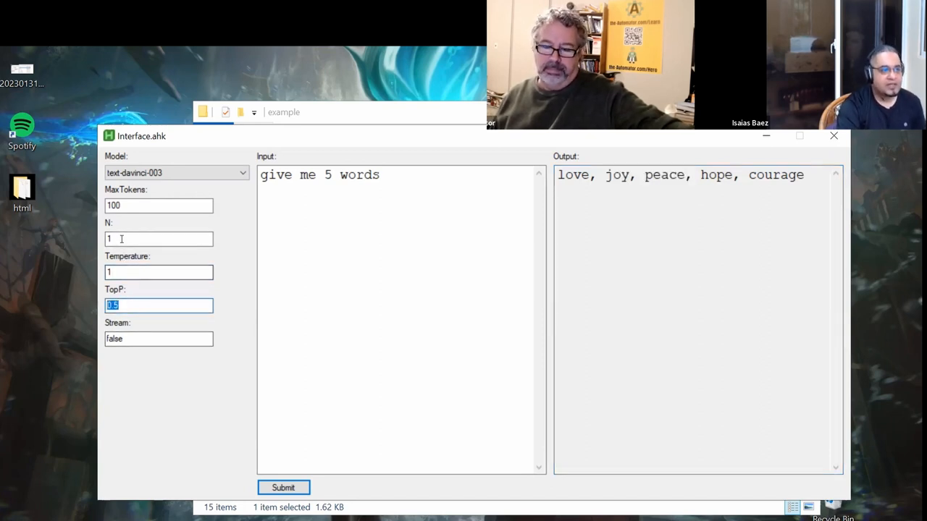
{"action": "left_click", "coordinate": [159, 239]}
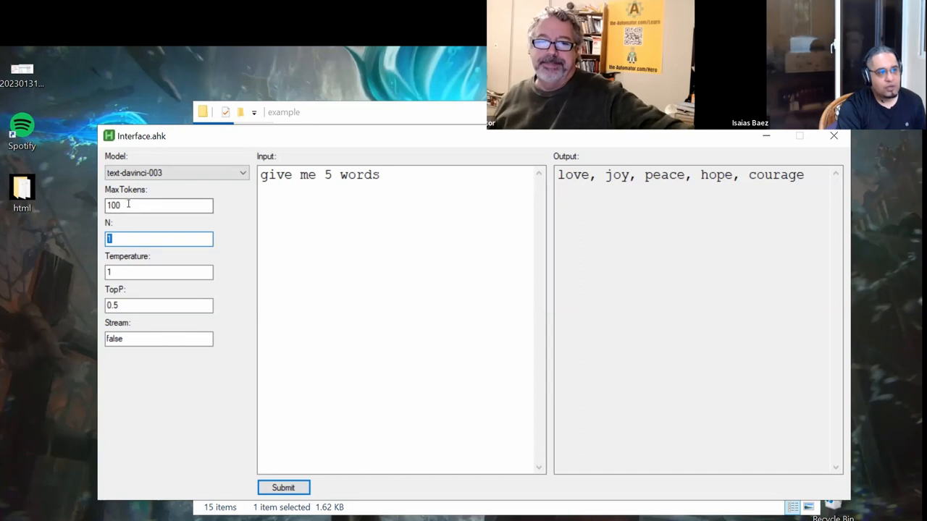
{"action": "left_click_drag", "start_coordinate": [606, 173], "coordinate": [718, 173]}
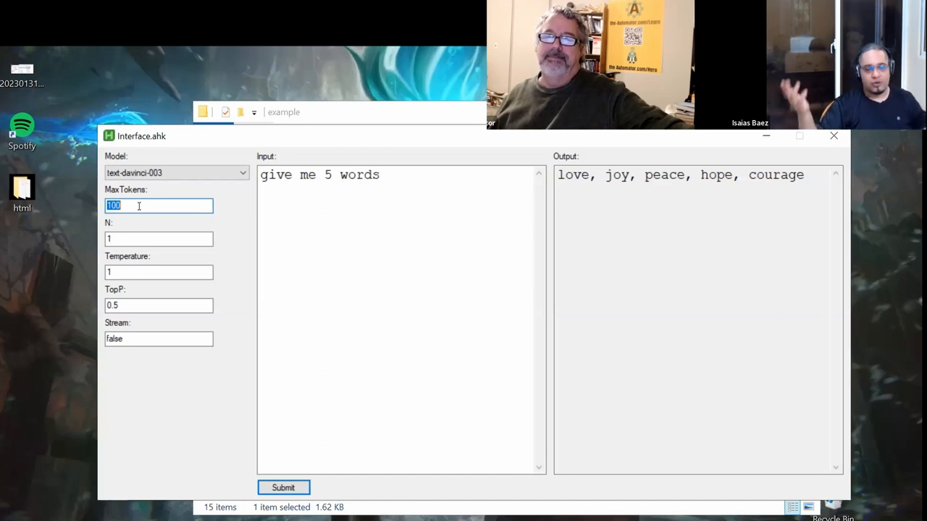
{"action": "mouse_move", "coordinate": [143, 206]}
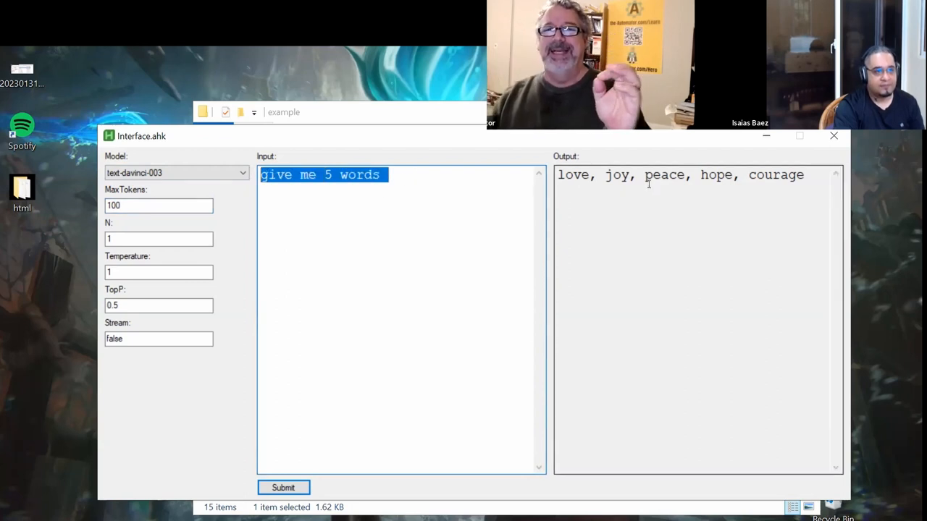
{"action": "left_click", "coordinate": [391, 173]}
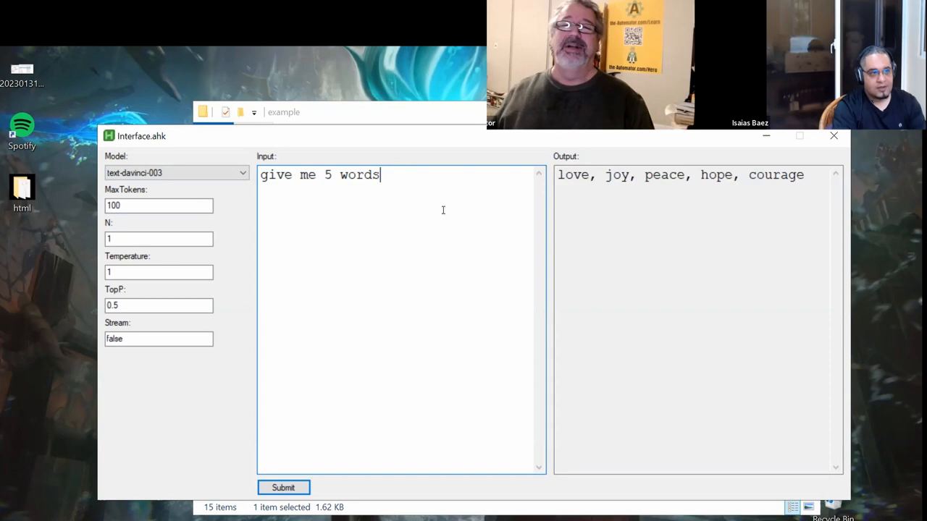
{"action": "double_click", "coordinate": [359, 174]}
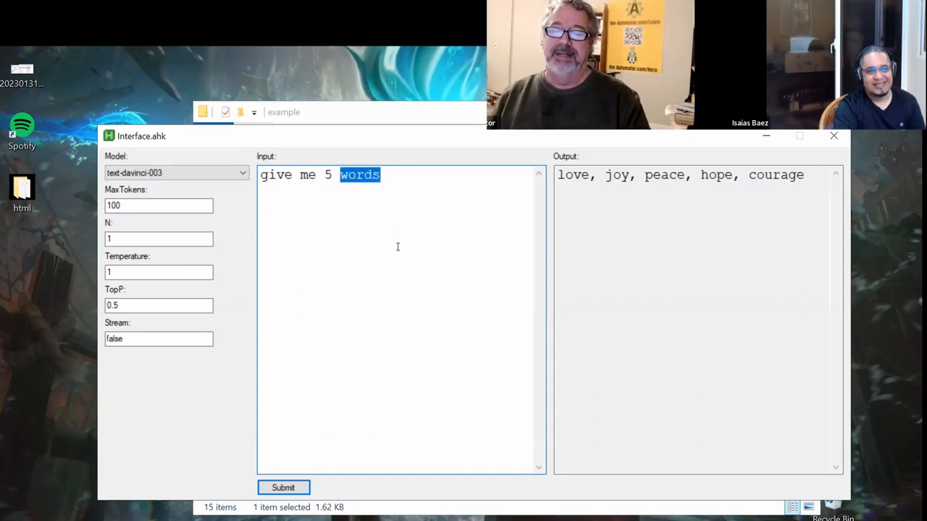
{"action": "mouse_move", "coordinate": [403, 229]}
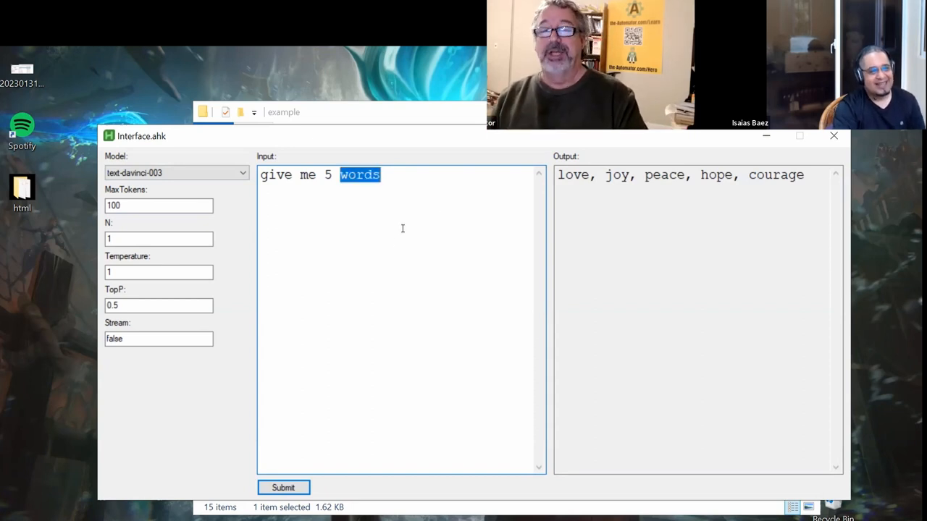
{"action": "mouse_move", "coordinate": [391, 264]}
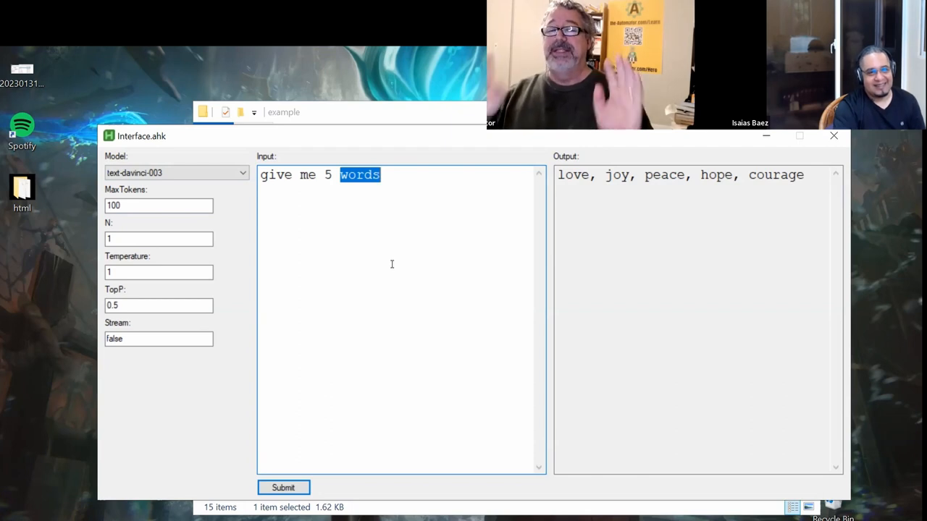
{"action": "left_click", "coordinate": [379, 174]}
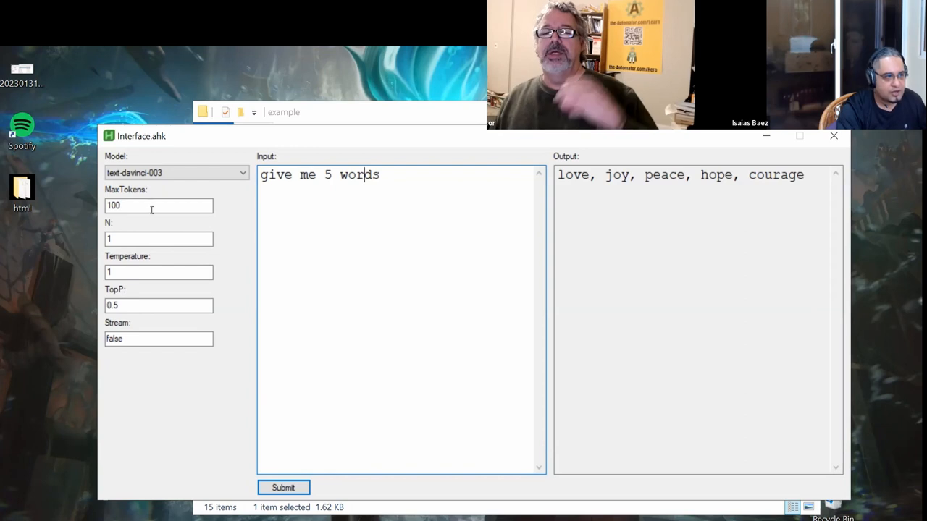
{"action": "left_click", "coordinate": [159, 238]}
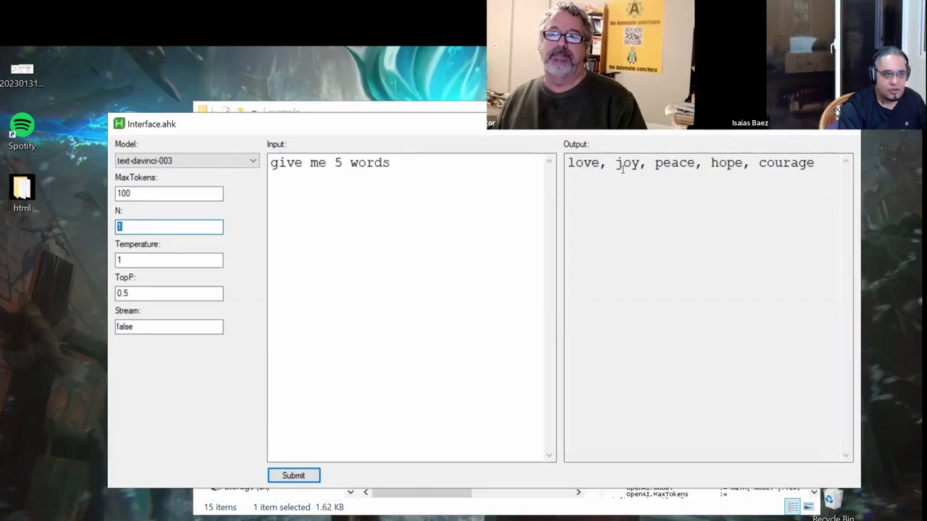
{"action": "left_click_drag", "start_coordinate": [587, 162], "coordinate": [814, 162]}
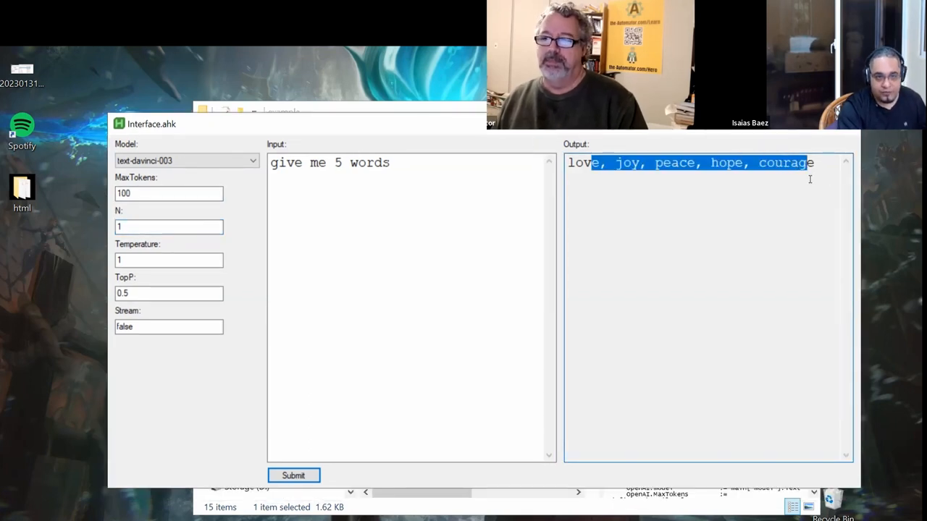
{"action": "left_click", "coordinate": [168, 226]}
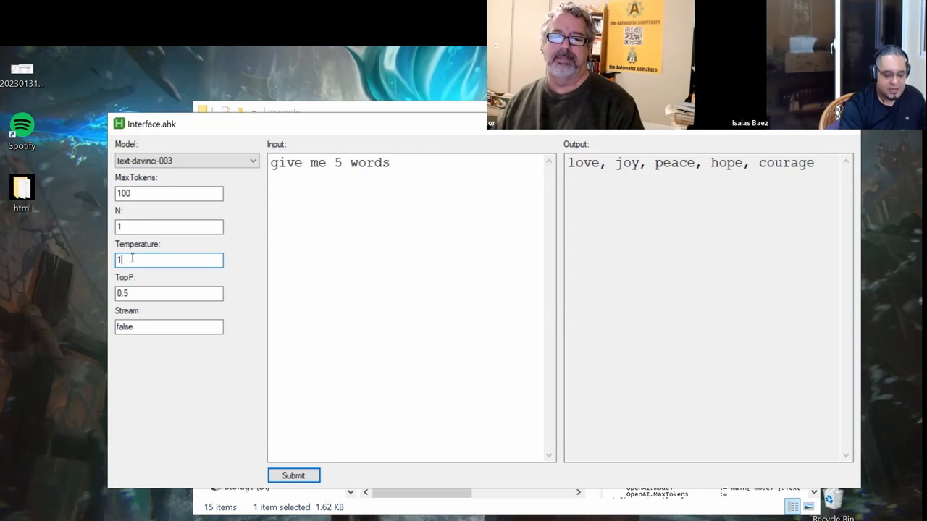
{"action": "type", "text": "0"}
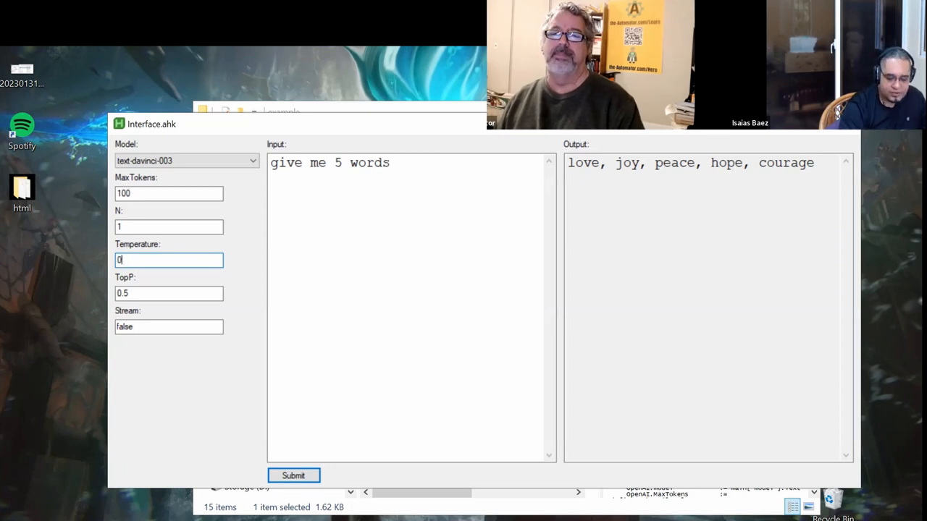
{"action": "type", "text": ".2"}
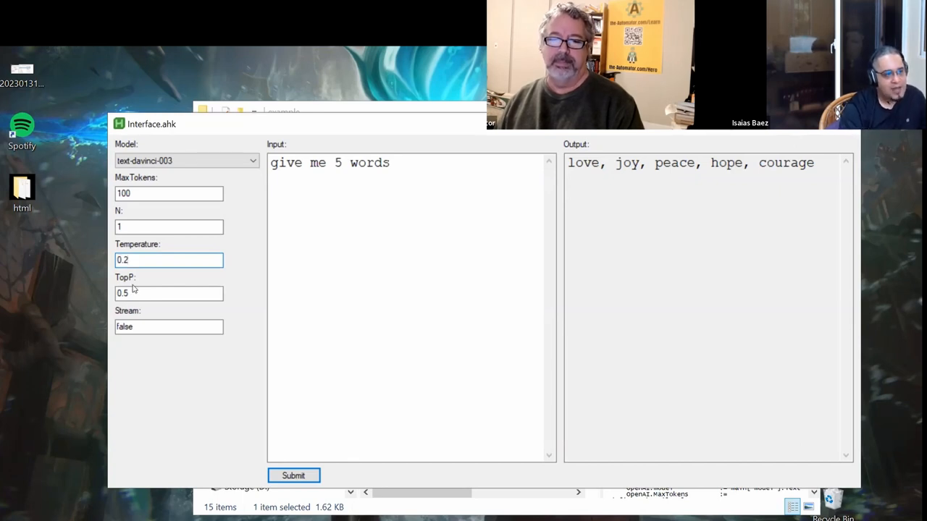
{"action": "left_click", "coordinate": [168, 292]}
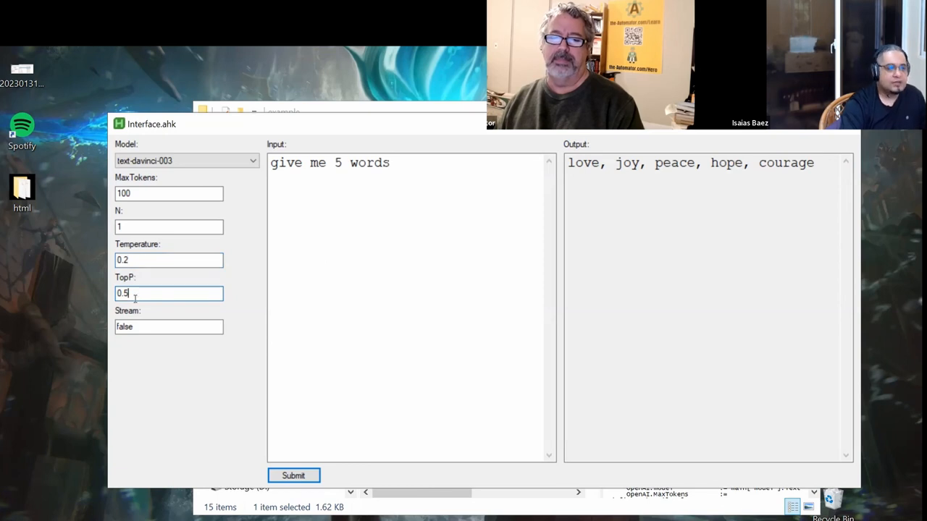
{"action": "double_click", "coordinate": [123, 292]}
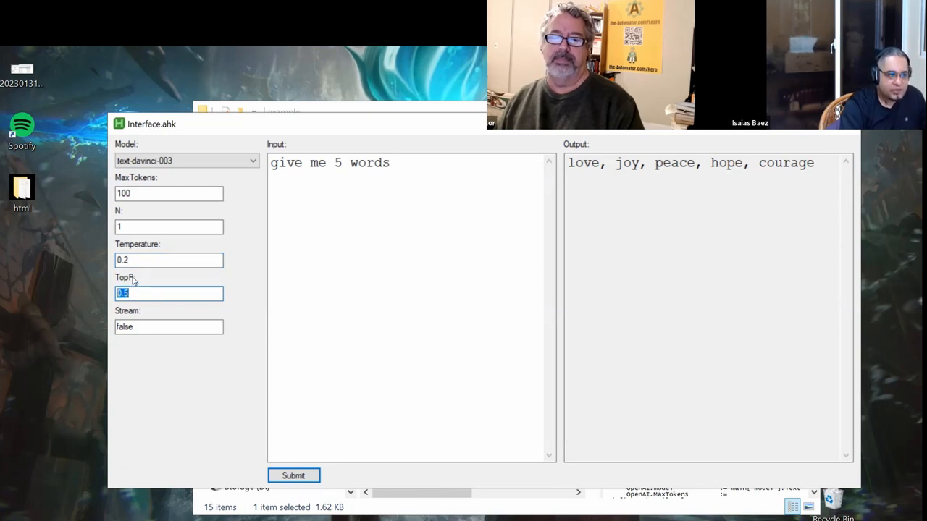
{"action": "left_click", "coordinate": [142, 292]}
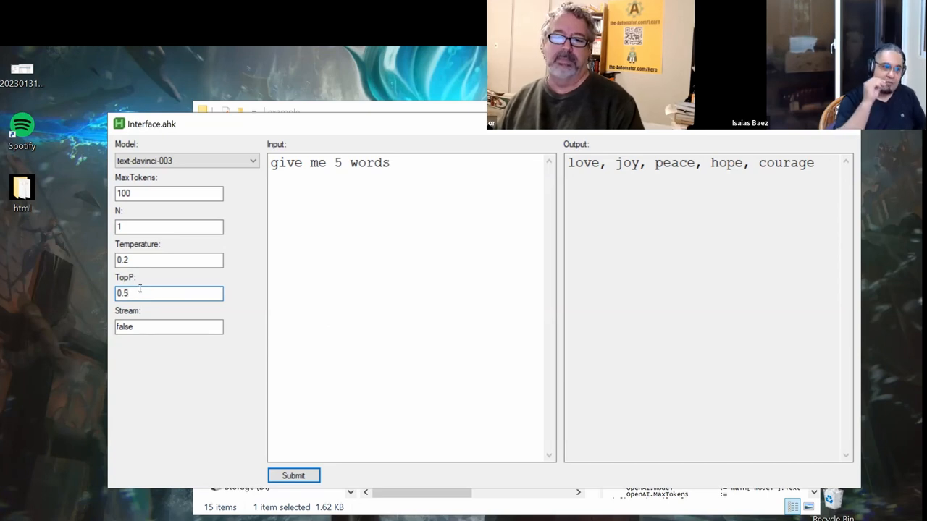
{"action": "key", "text": "BackSpace"}
{"action": "type", "text": "1"}
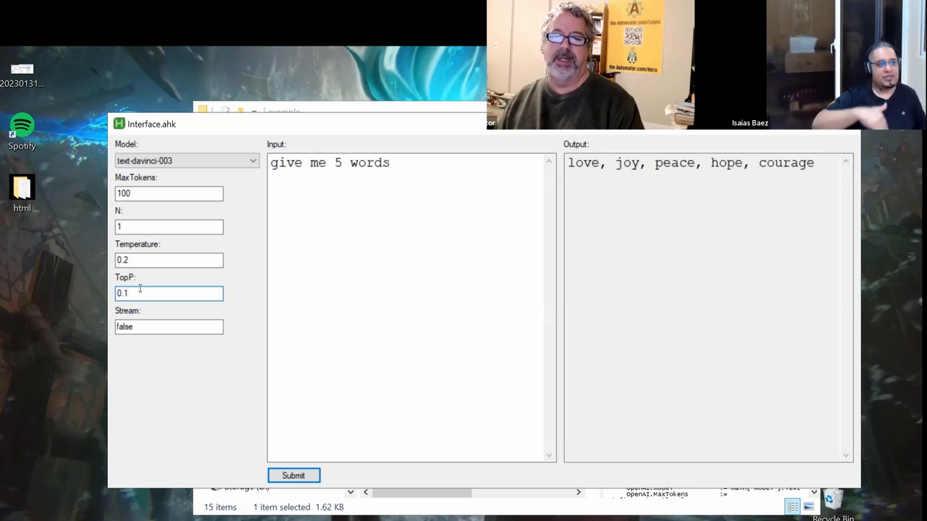
{"action": "key", "text": "Backspace"}
{"action": "type", "text": "5"}
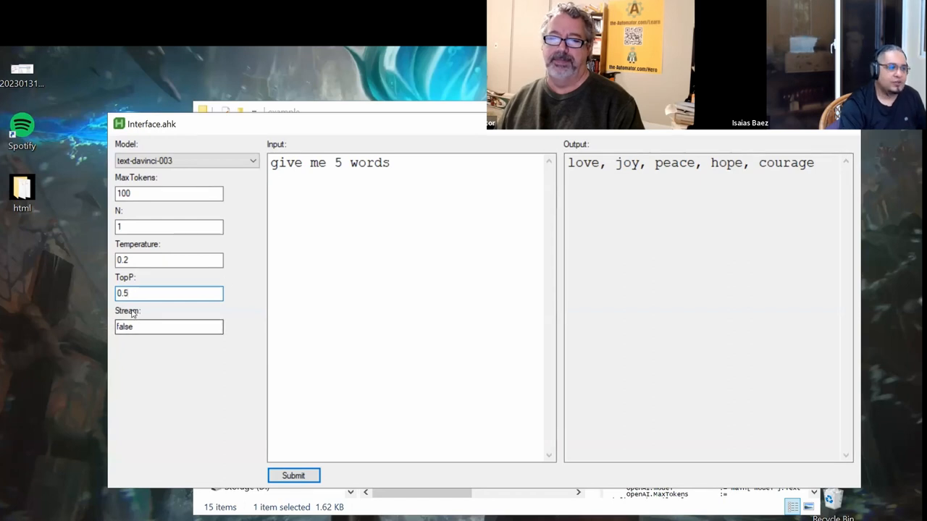
{"action": "left_click", "coordinate": [168, 328]}
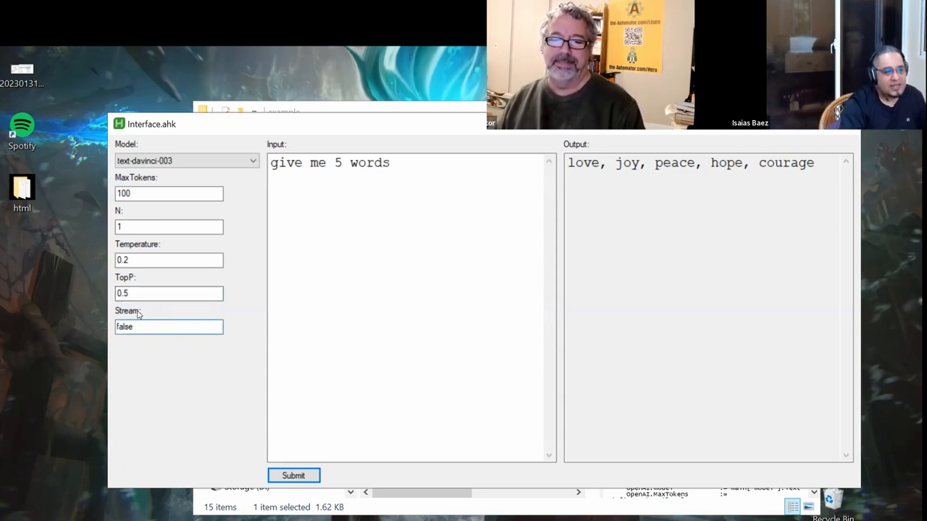
{"action": "left_click", "coordinate": [168, 327]}
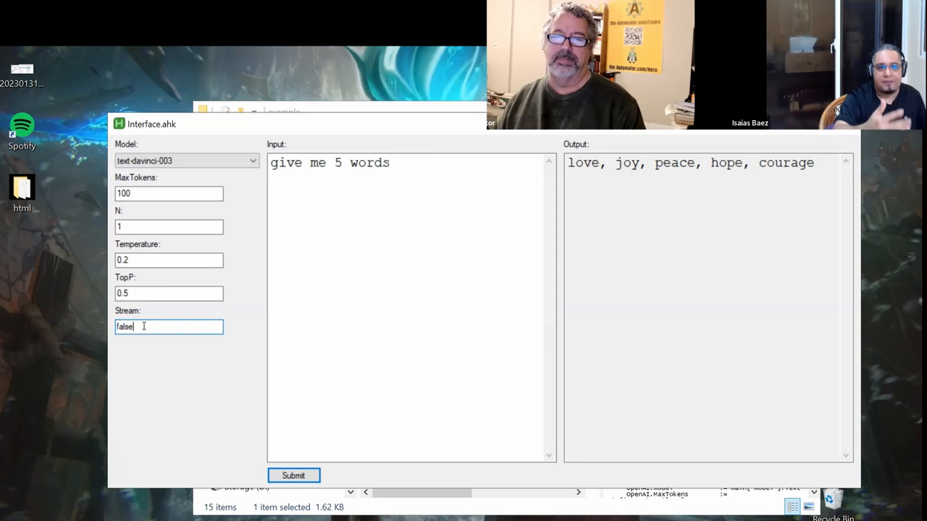
{"action": "mouse_move", "coordinate": [256, 392]}
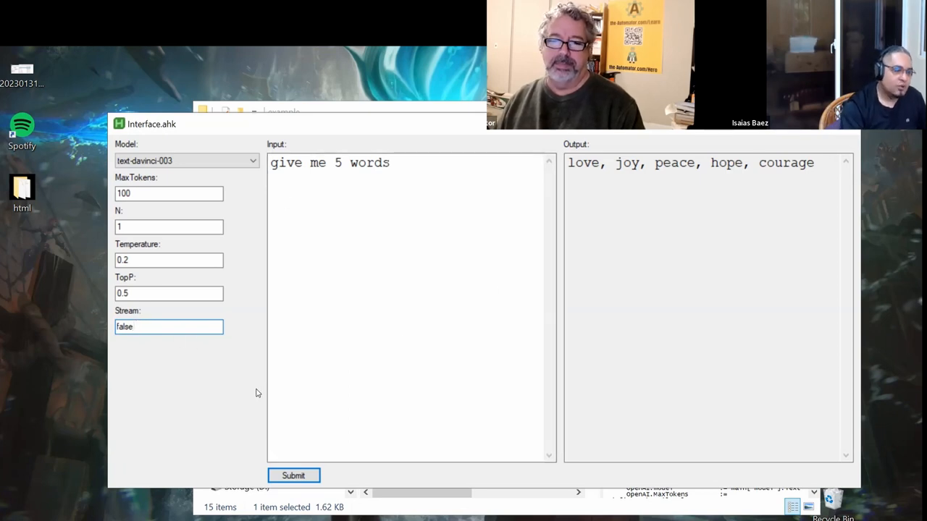
{"action": "mouse_move", "coordinate": [428, 321]}
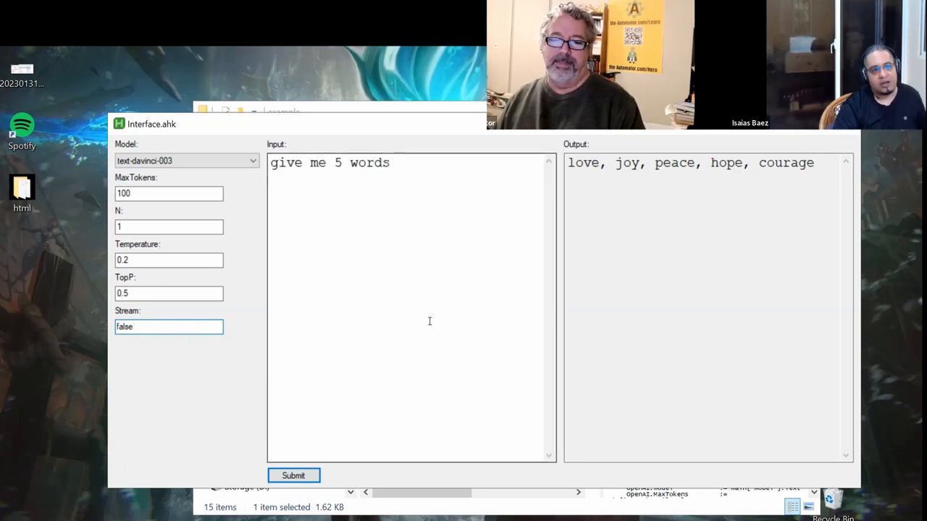
{"action": "mouse_move", "coordinate": [459, 342]}
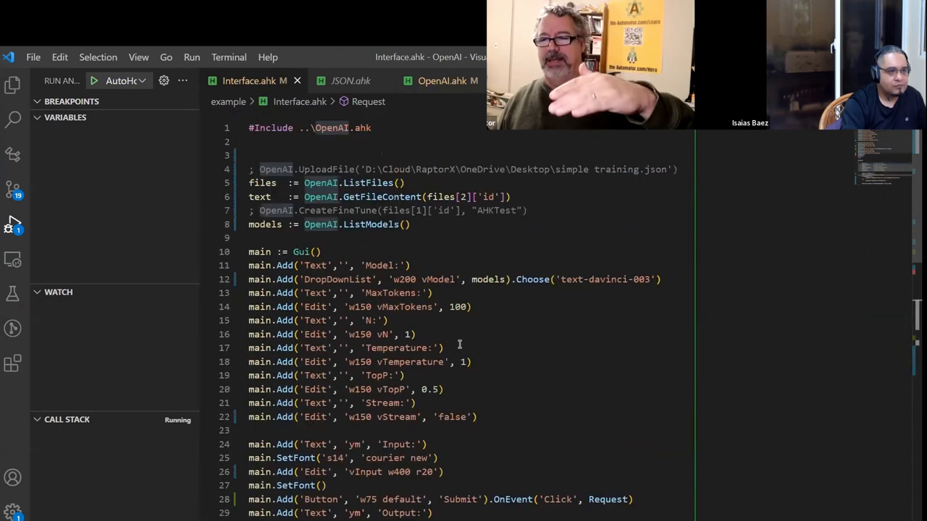
Scroll from the Gui Add form lines down to the Request(*) handler.
{"action": "scroll", "scroll_direction": "down", "scroll_amount": 3}
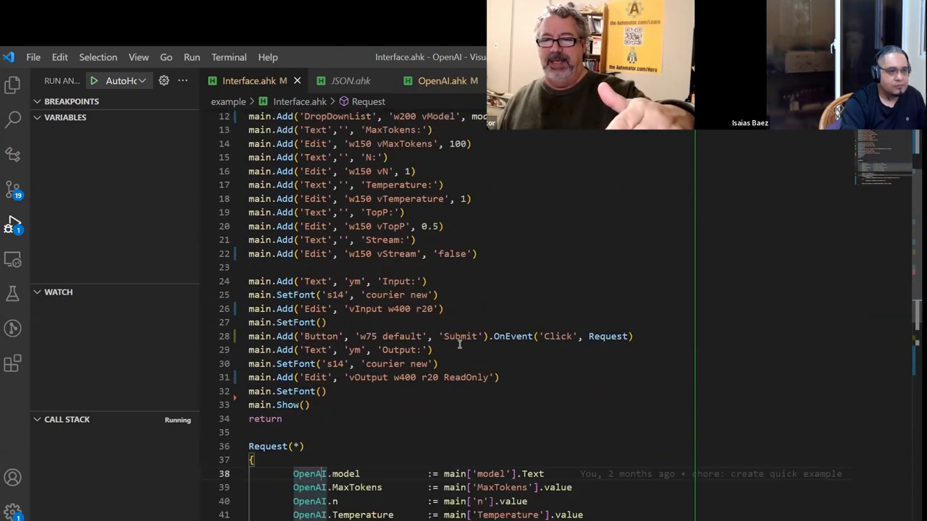
{"action": "scroll", "scroll_direction": "down", "scroll_amount": 3}
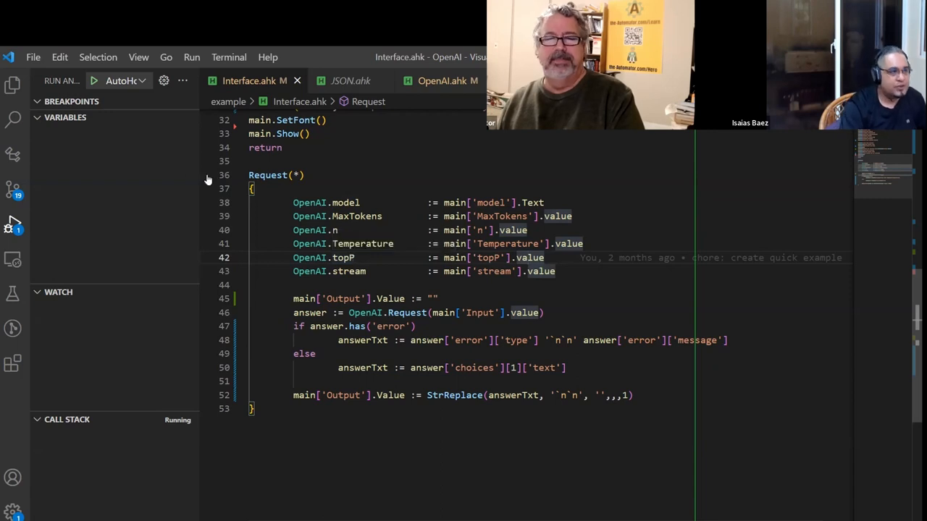
{"action": "mouse_move", "coordinate": [365, 243]}
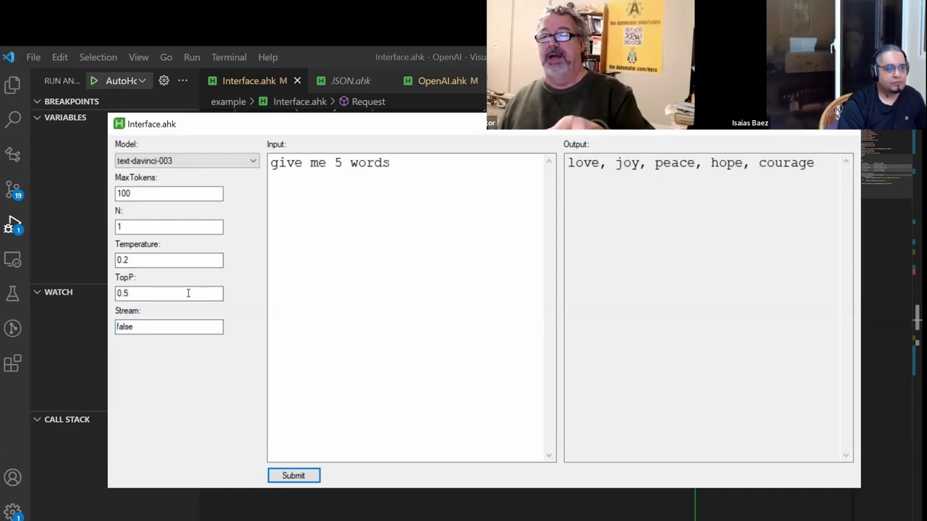
Submit 'please do this again' with Temperature 1, get 'Sure!', and return to VS Code.
{"action": "triple_click", "coordinate": [330, 162]}
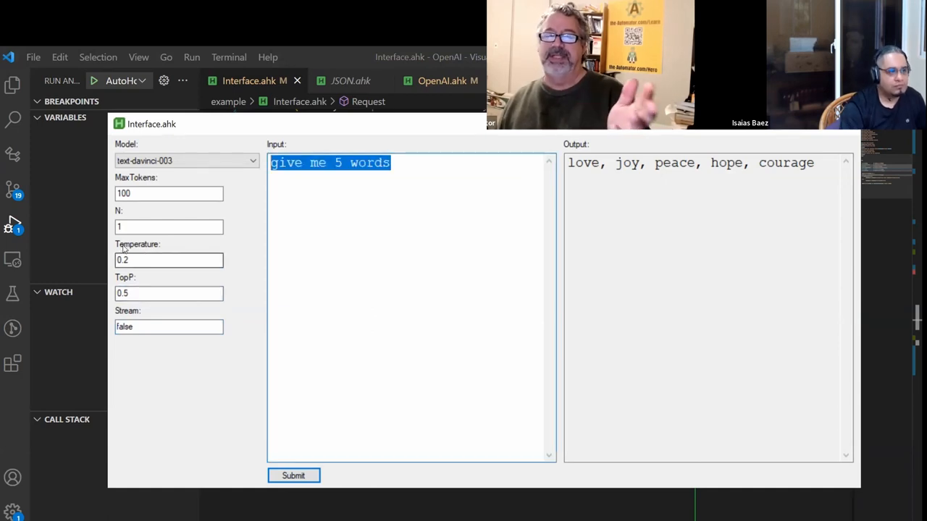
{"action": "type", "text": "please do th"}
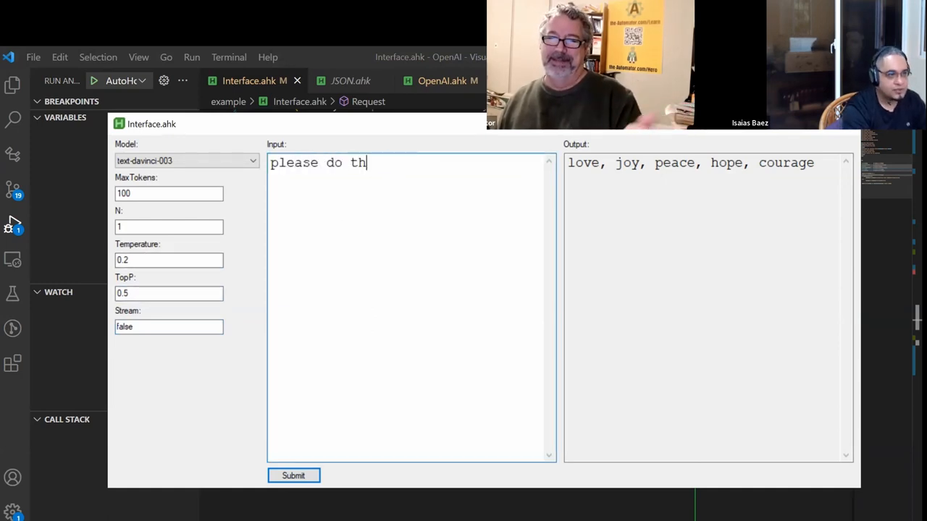
{"action": "type", "text": "is again"}
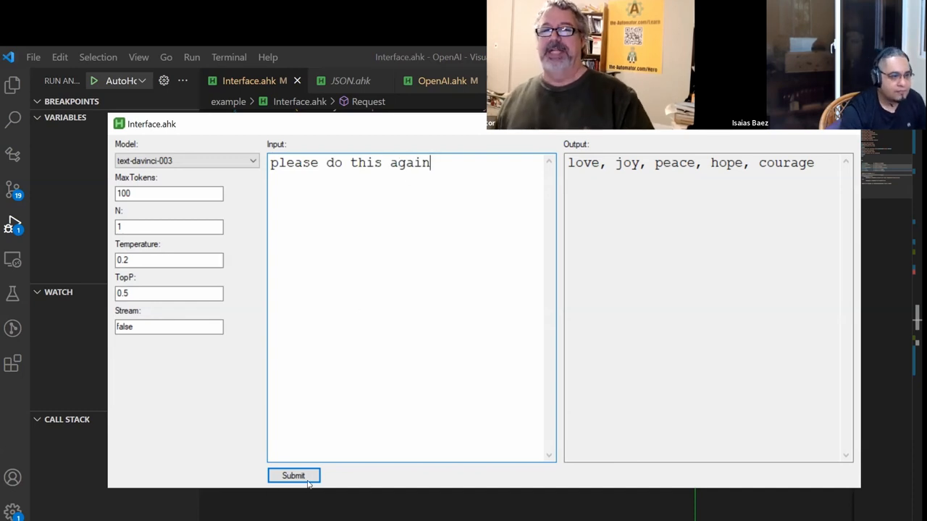
{"action": "left_click", "coordinate": [168, 261]}
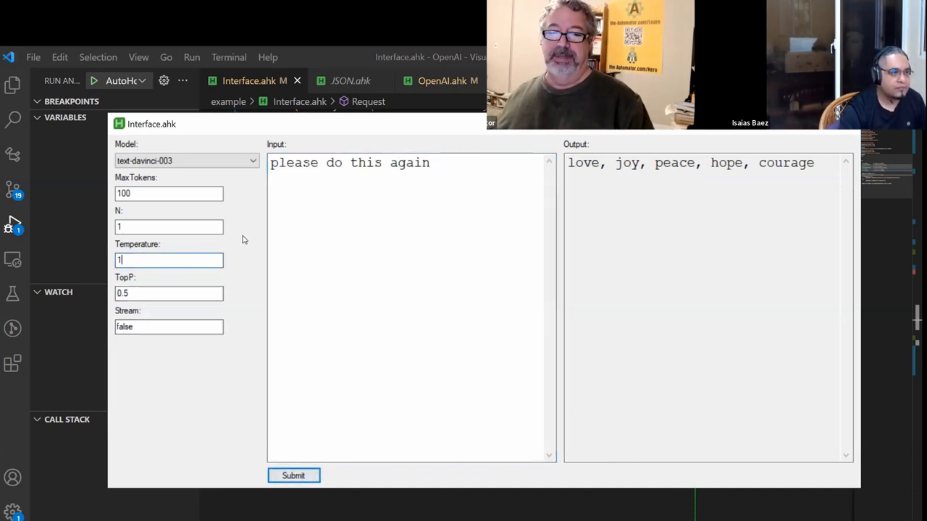
{"action": "left_click", "coordinate": [293, 475]}
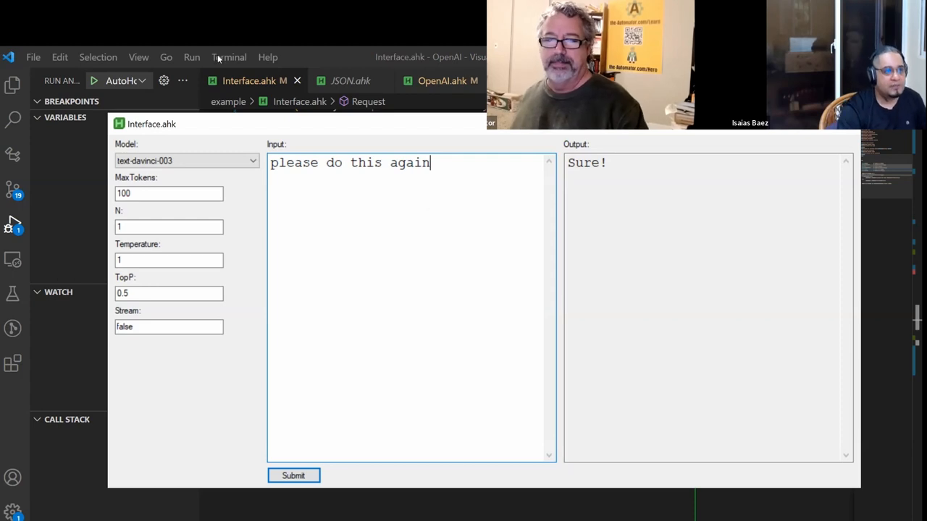
{"action": "left_click", "coordinate": [441, 81]}
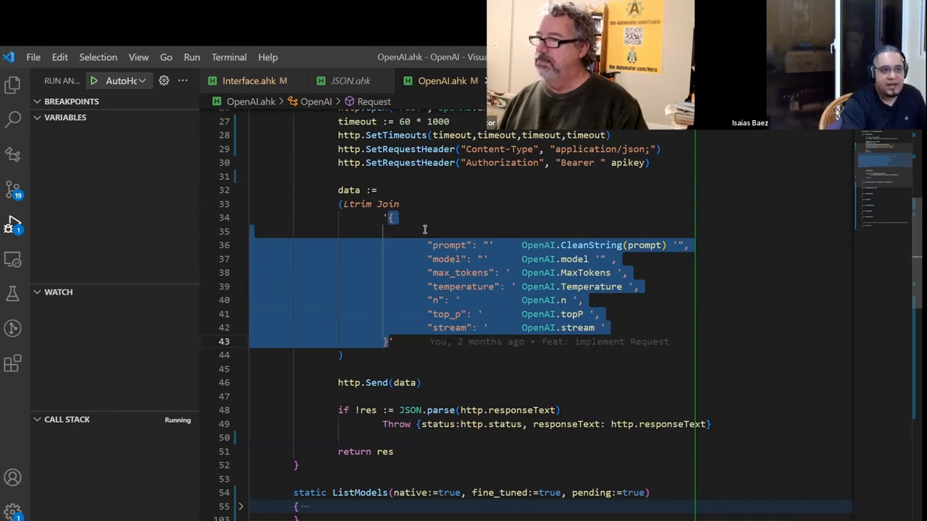
{"action": "mouse_move", "coordinate": [417, 218]}
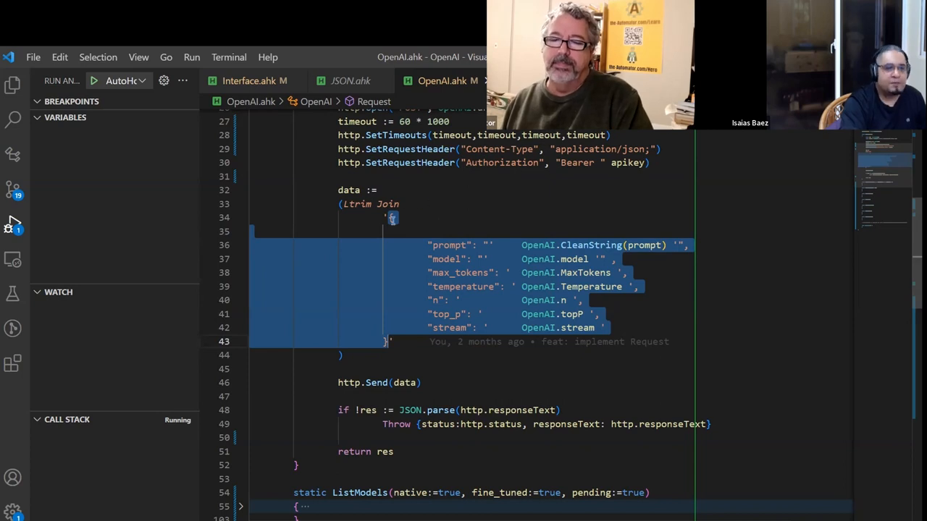
{"action": "mouse_move", "coordinate": [294, 321]}
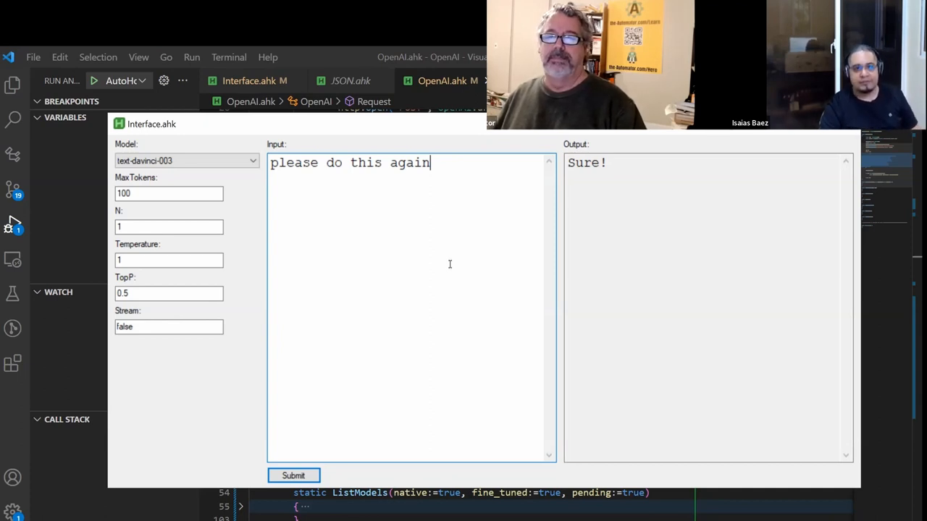
{"action": "mouse_move", "coordinate": [460, 252]}
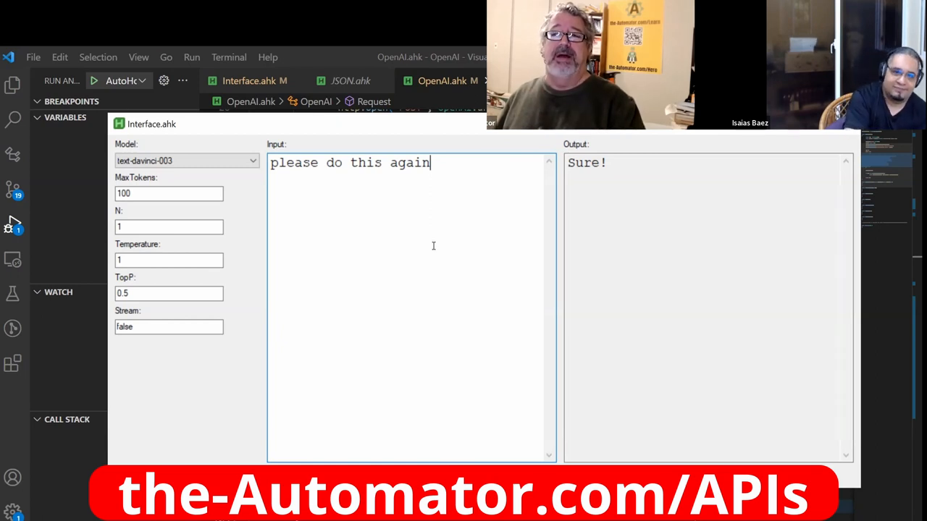
{"action": "mouse_move", "coordinate": [228, 451]}
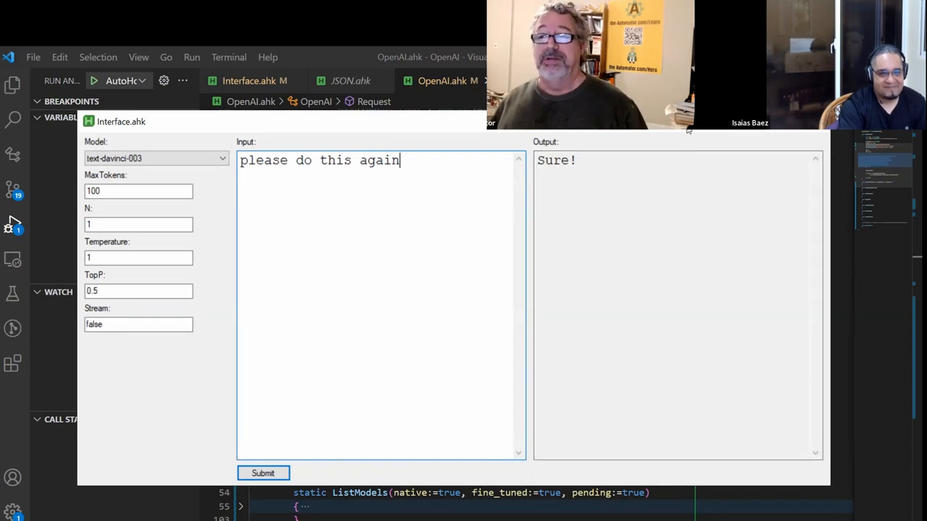
Drag the Interface.ahk form by its title bar to reposition it on screen.
{"action": "left_click_drag", "start_coordinate": [122, 121], "coordinate": [159, 130]}
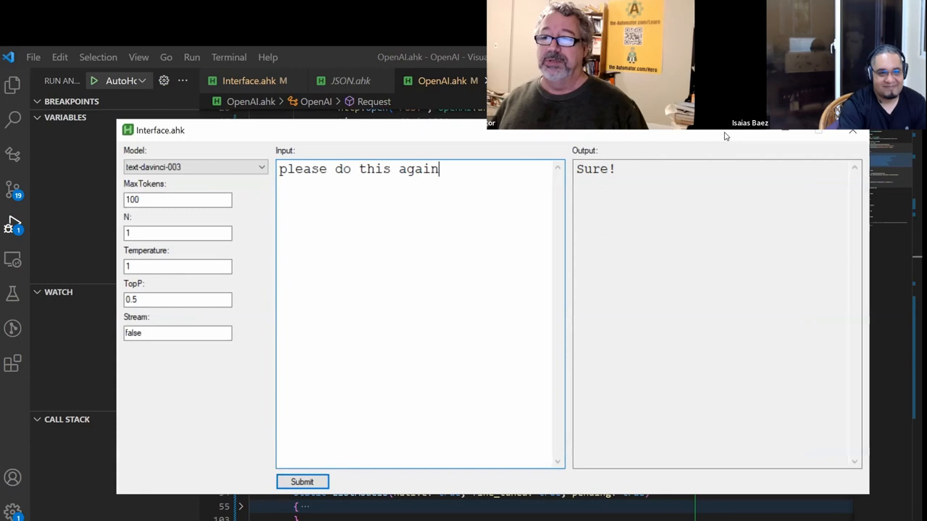